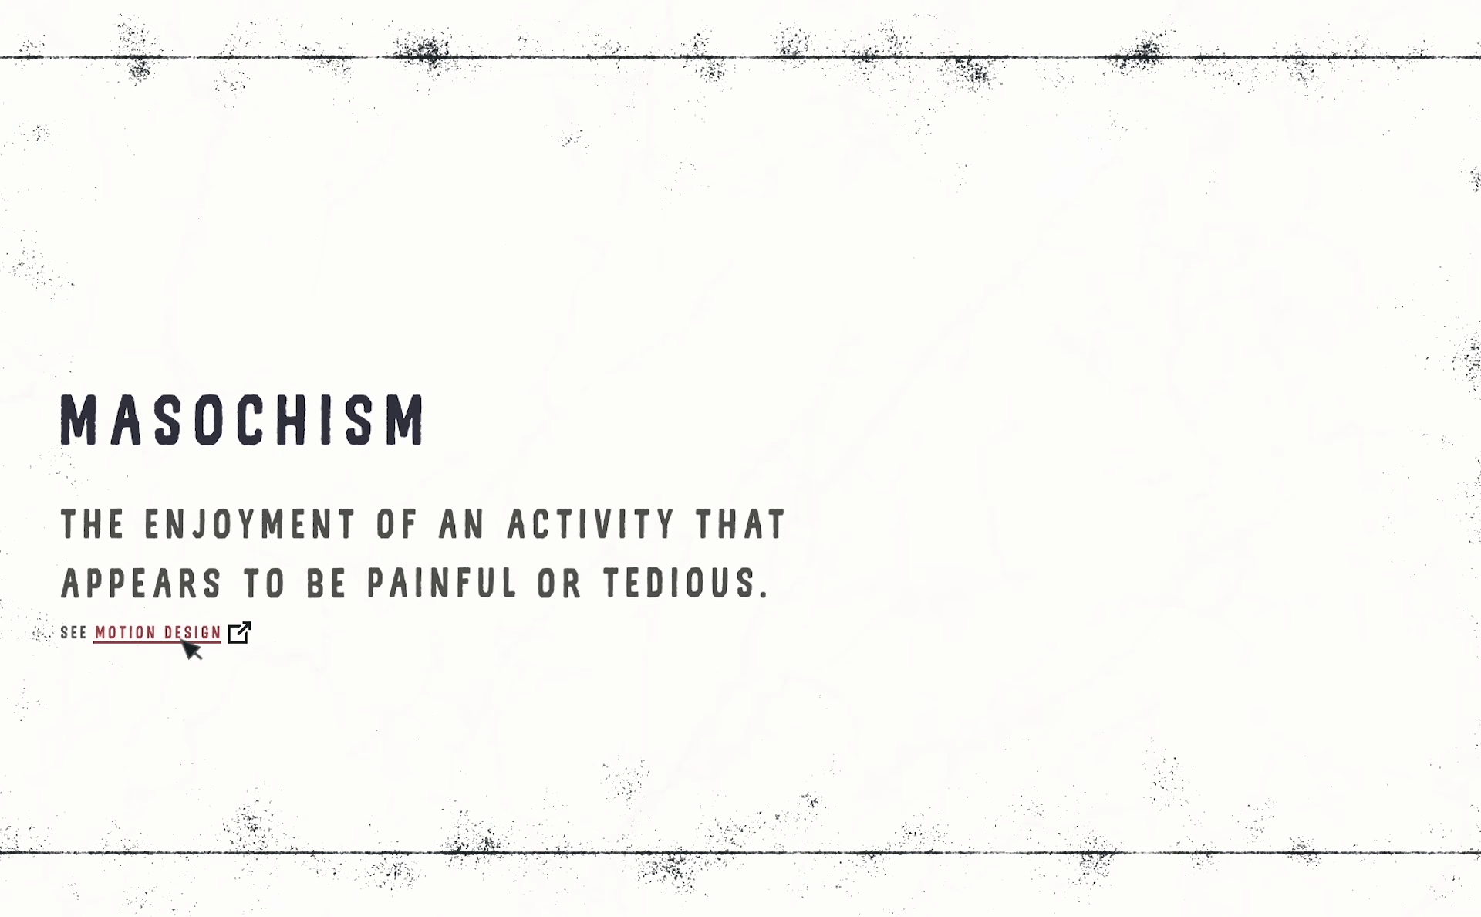
left_click(157, 631)
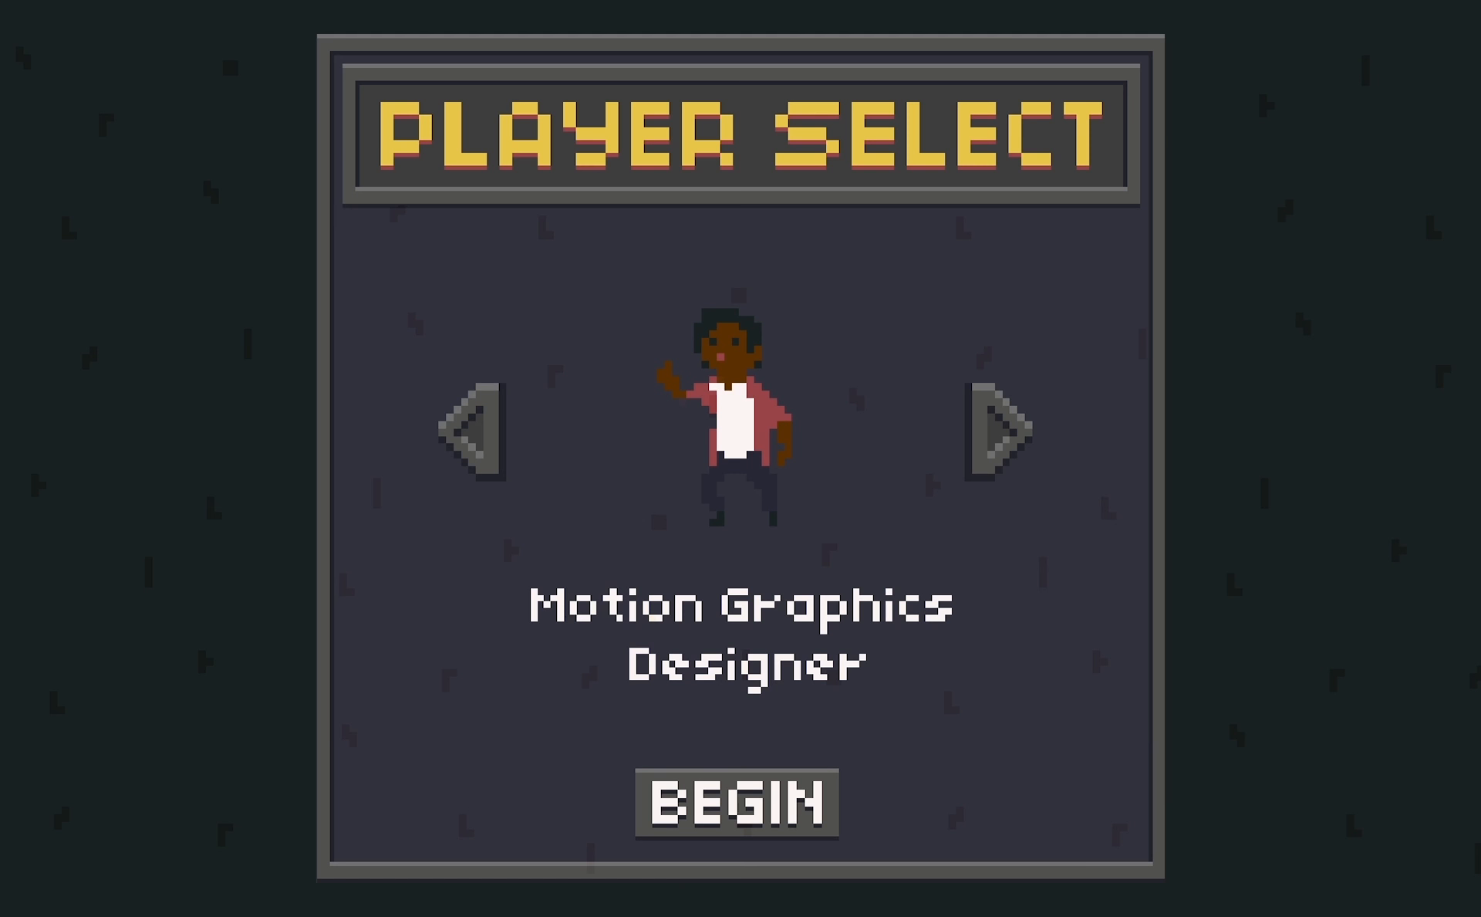
left_click(1000, 435)
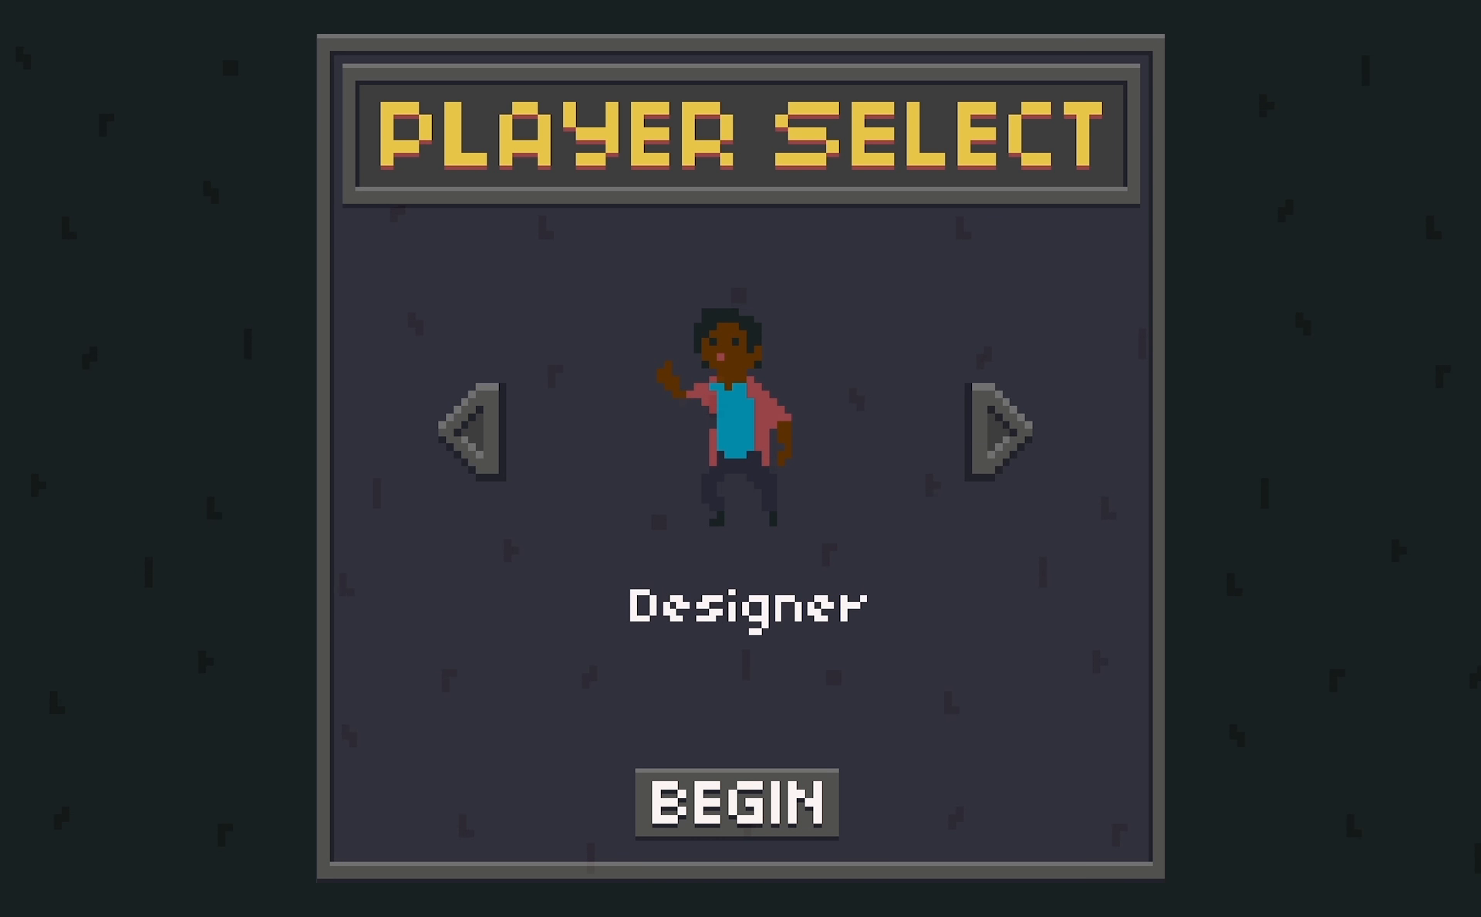
left_click(1000, 440)
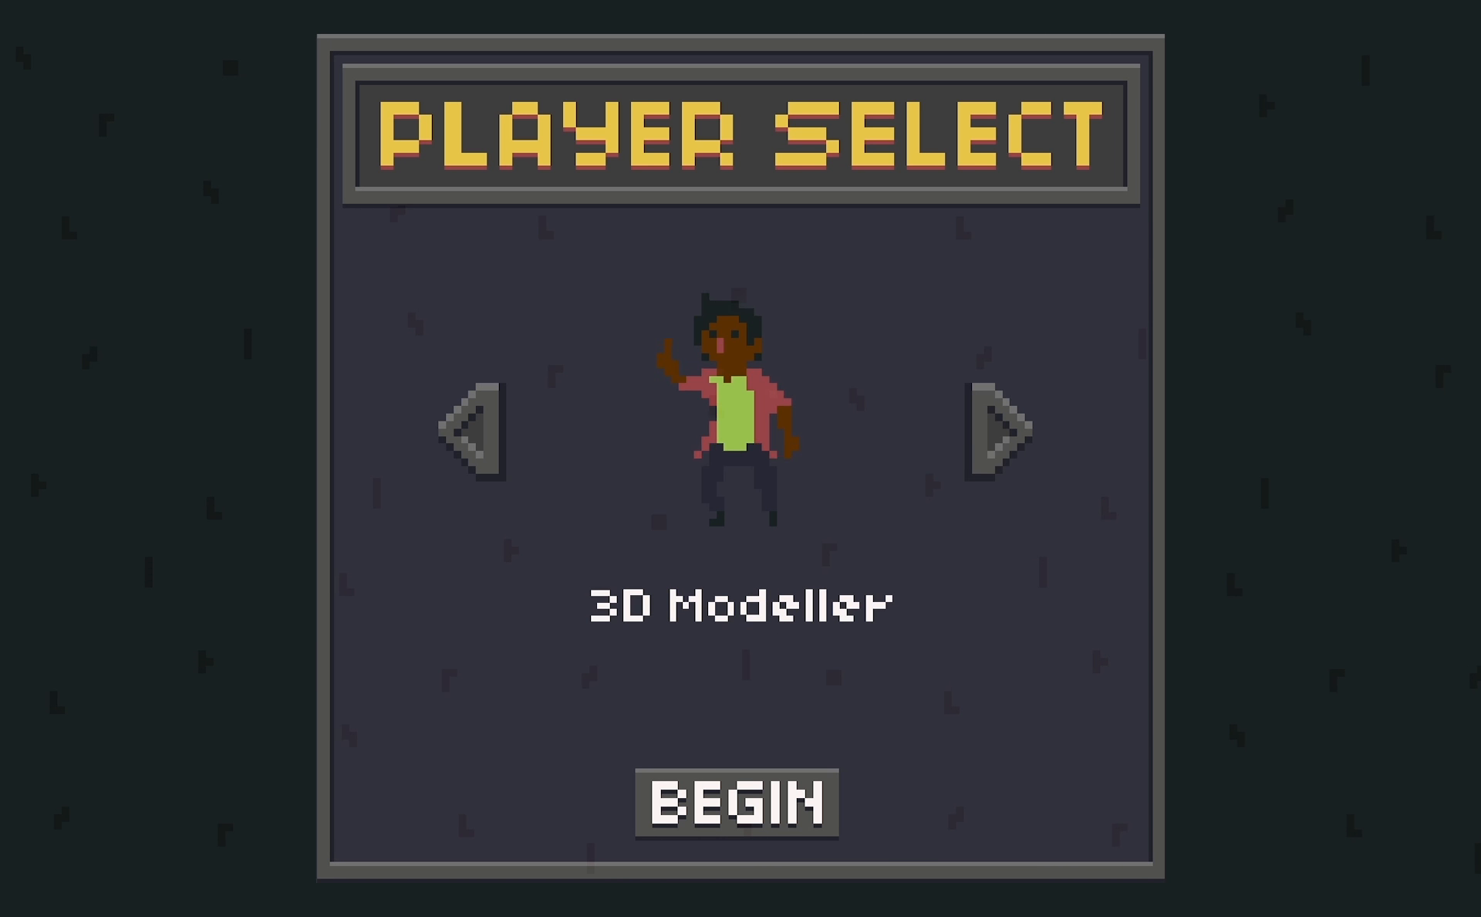
left_click(1000, 432)
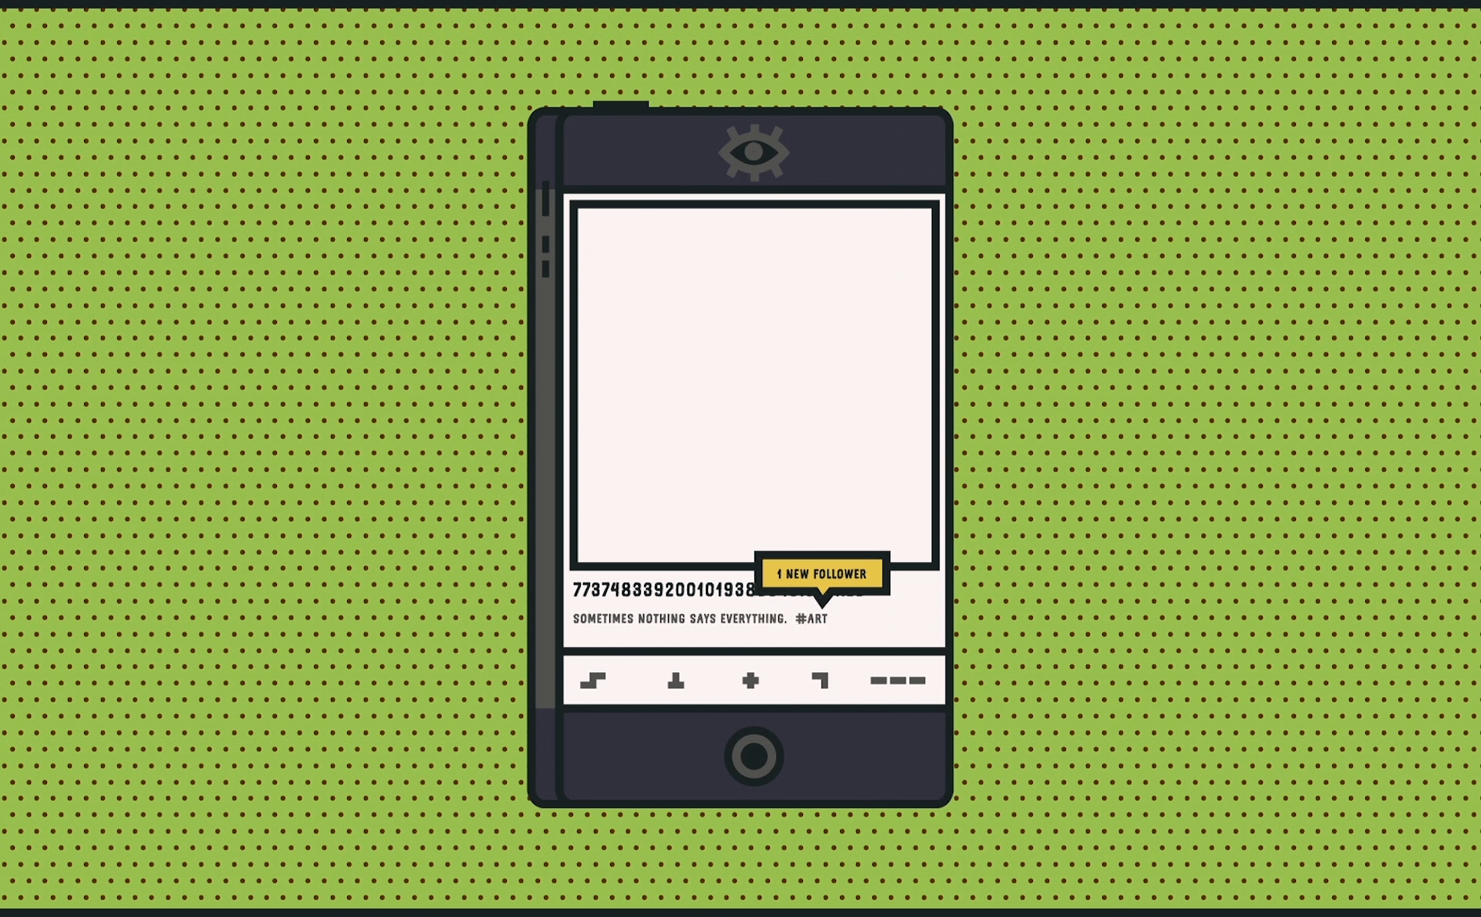
left_click(818, 572)
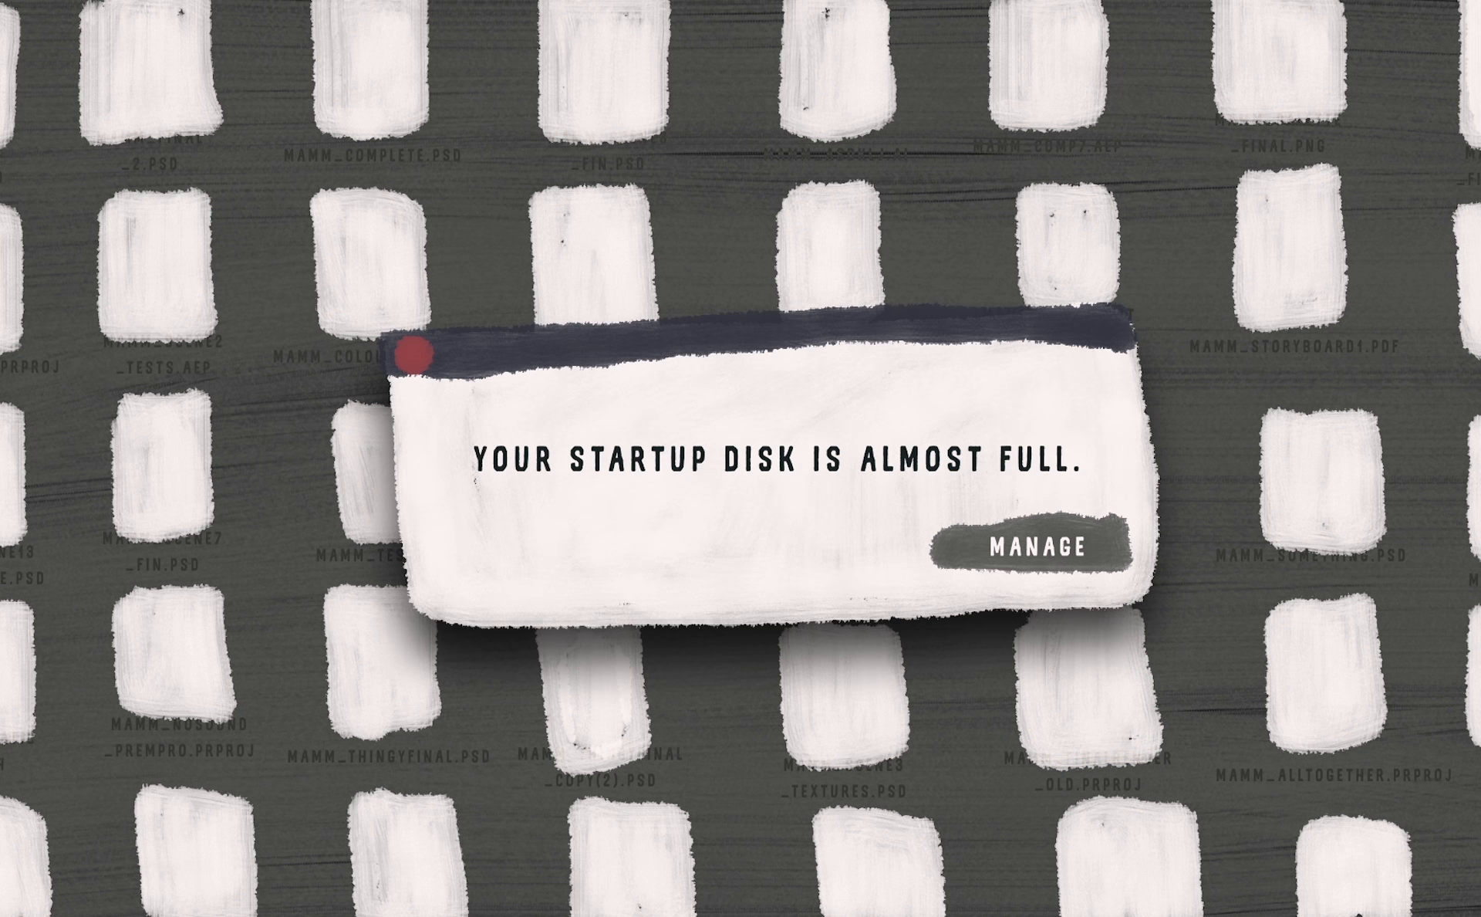
left_click(1037, 548)
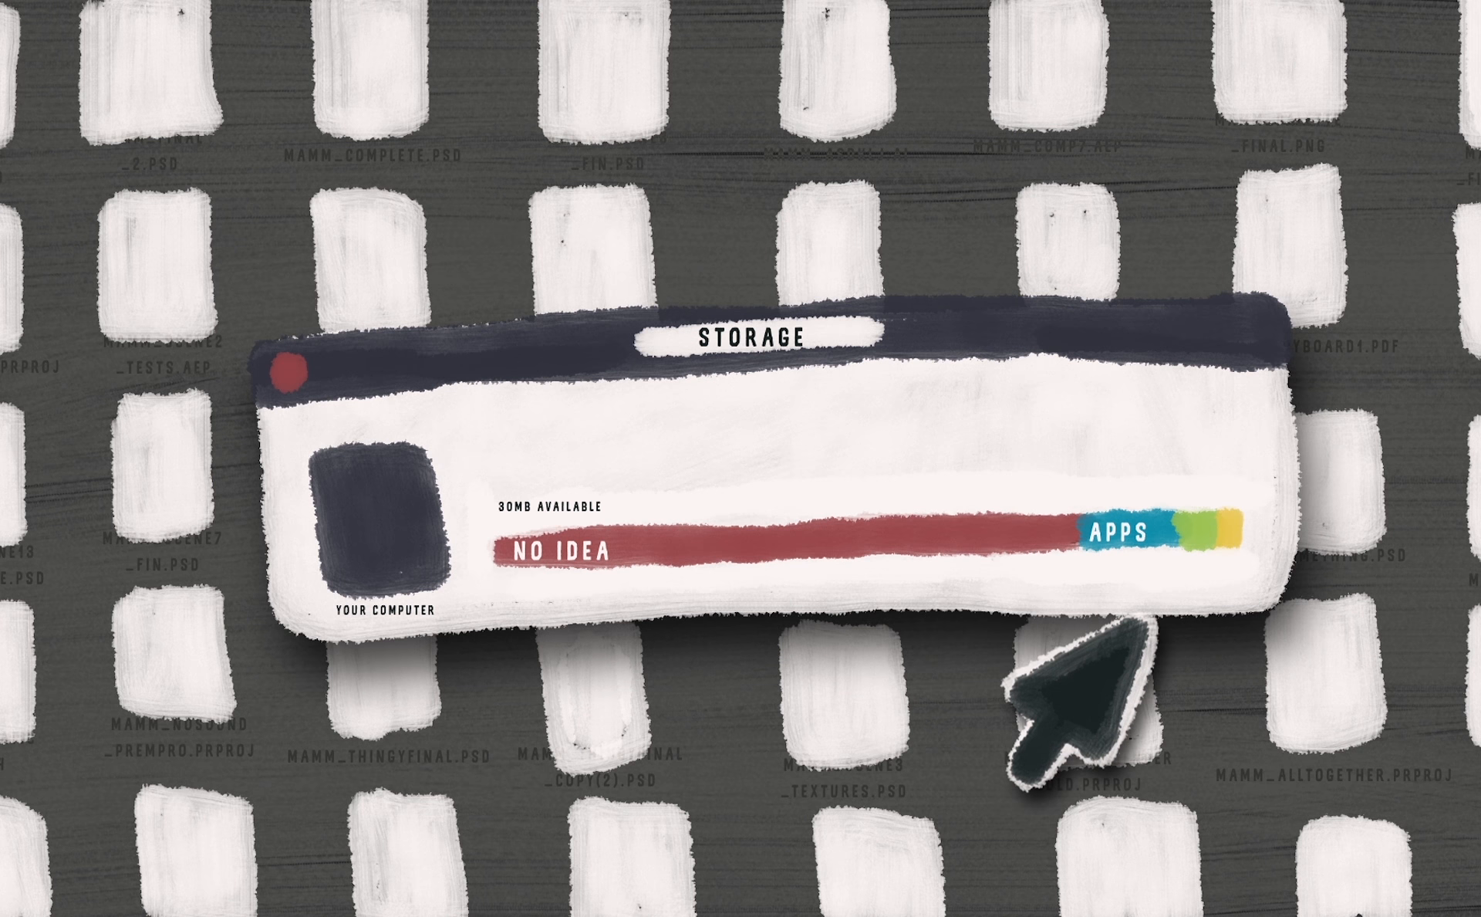